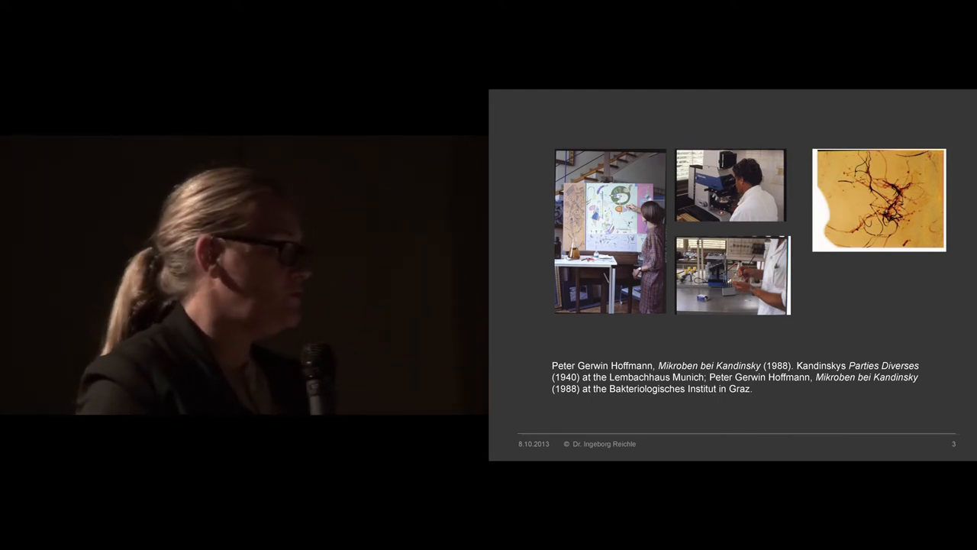
key("right")
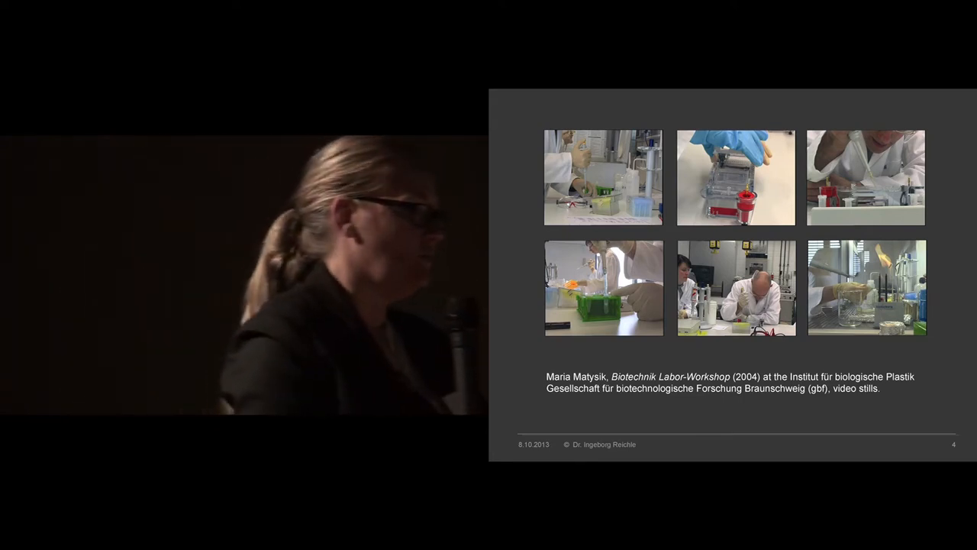
key("right")
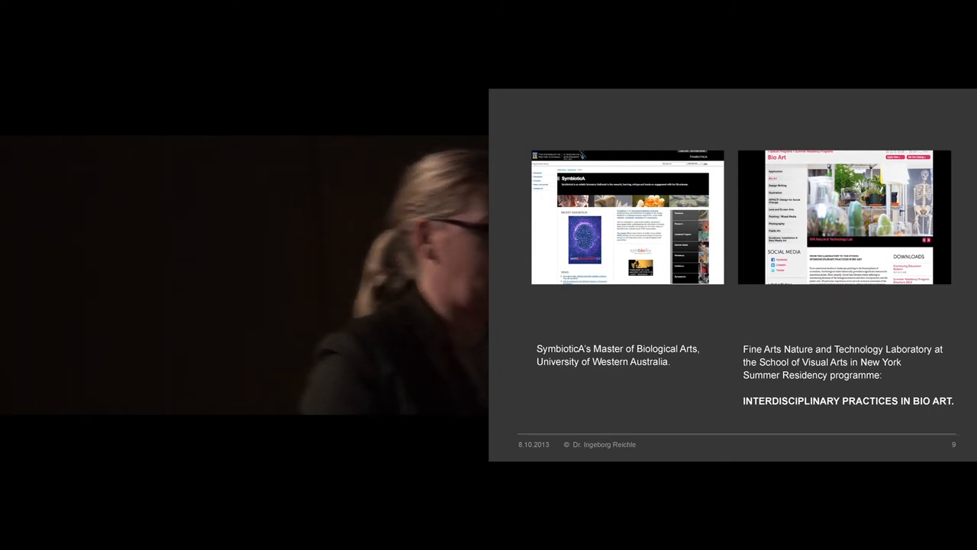
key("Right")
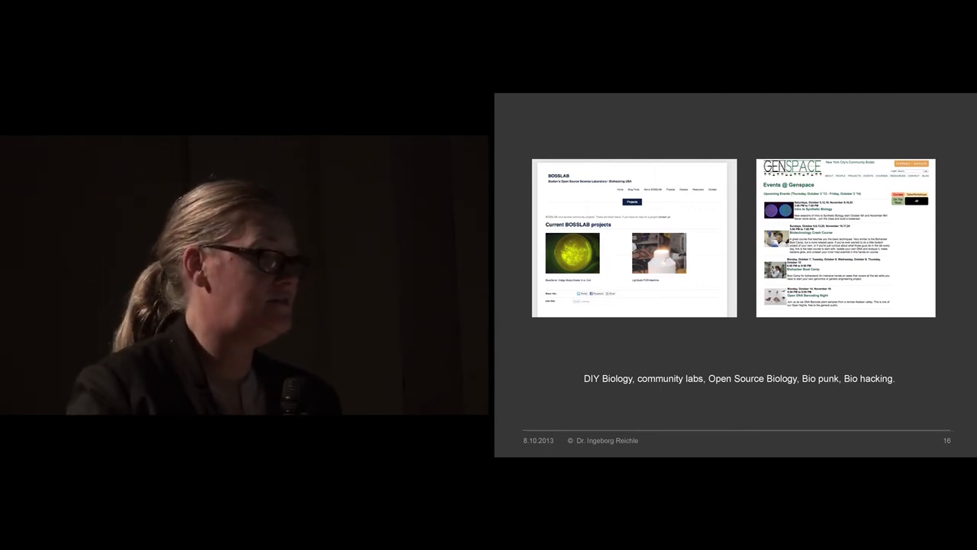
key("right")
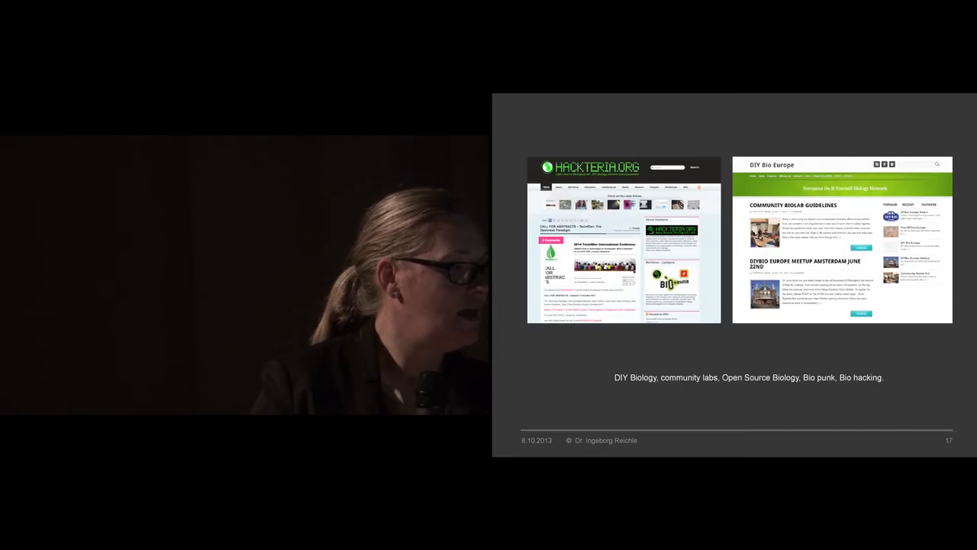